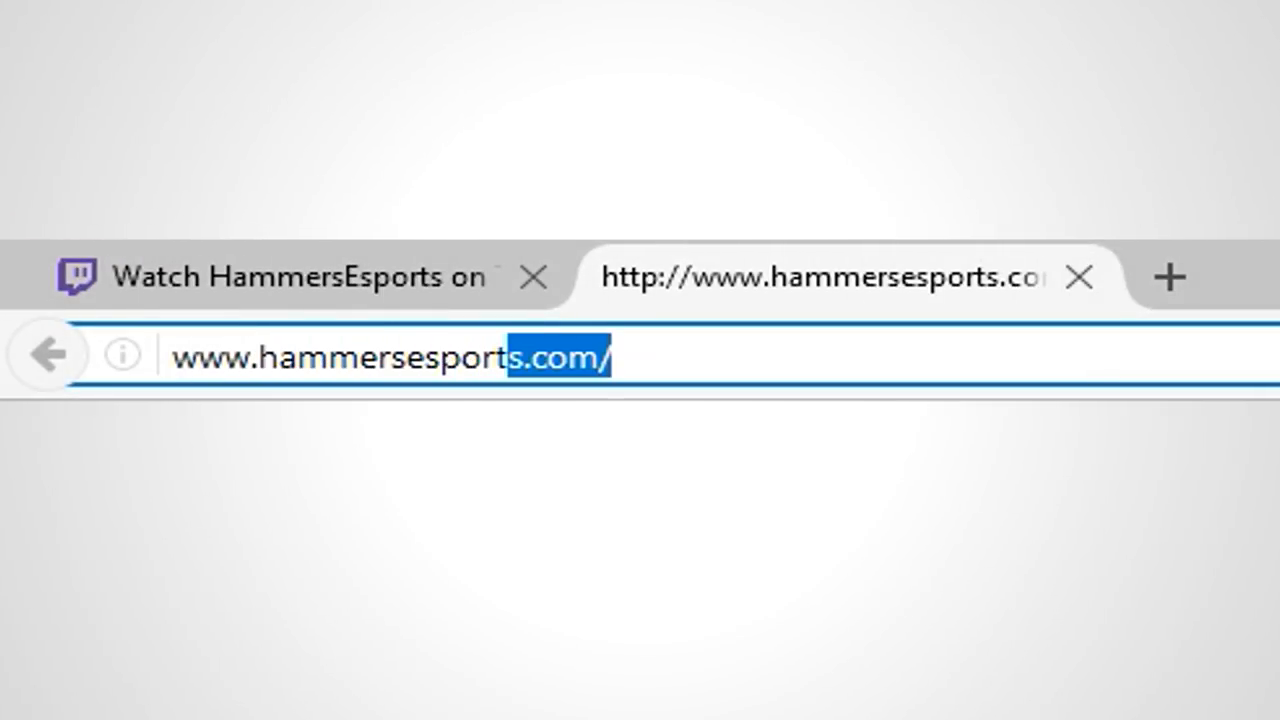
Step: Load Hammers Esports, open the Week 1 clip submission form, and return to the Twitch clip tab
key("Return")
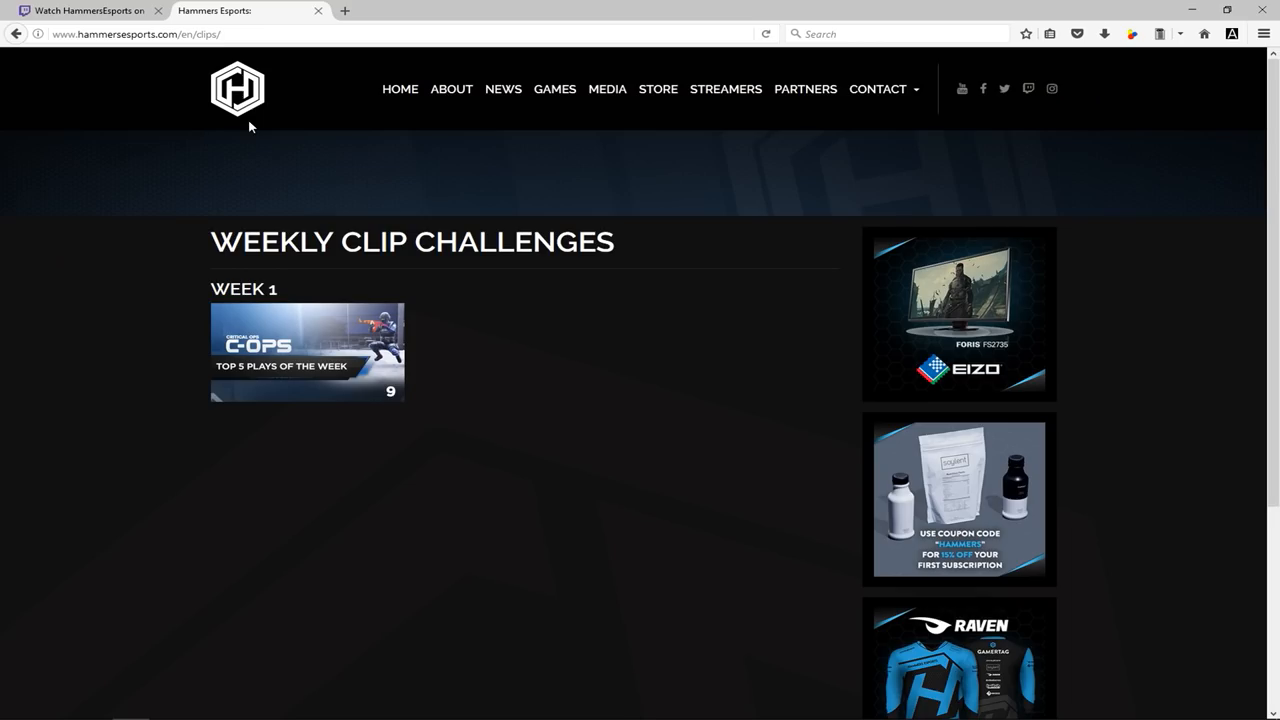
left_click(307, 352)
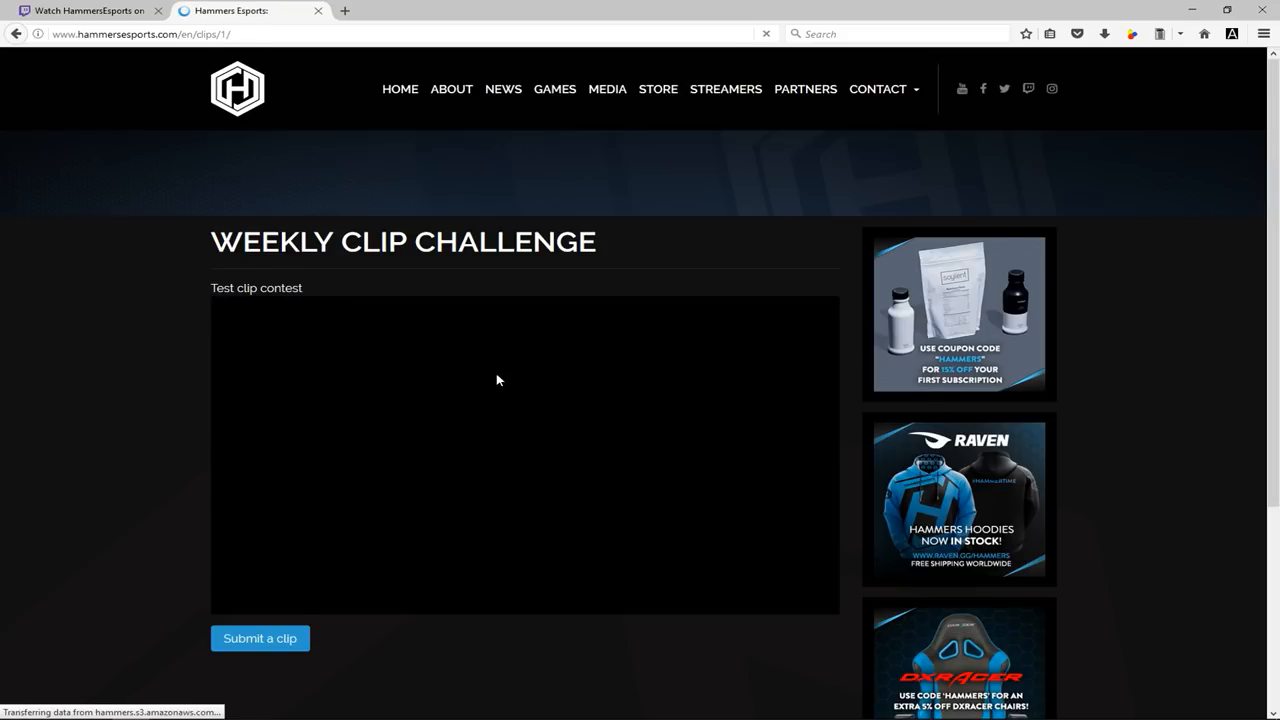
left_click(259, 638)
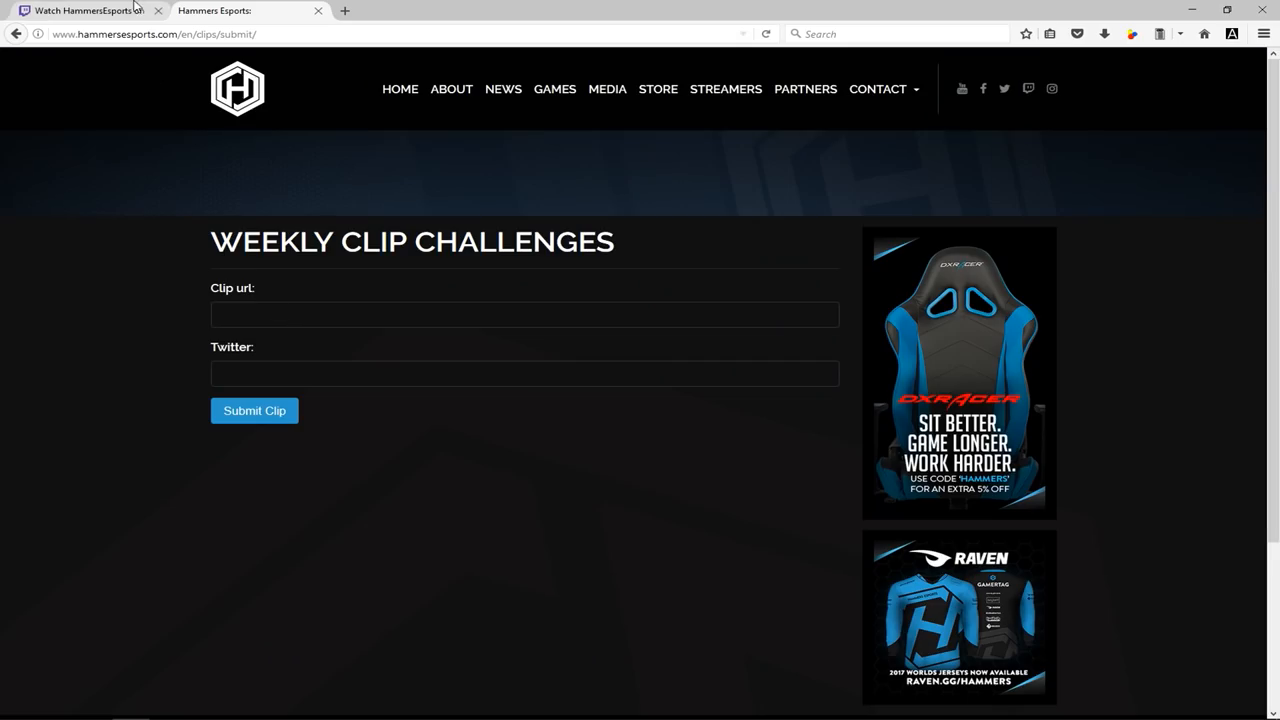
left_click(85, 10)
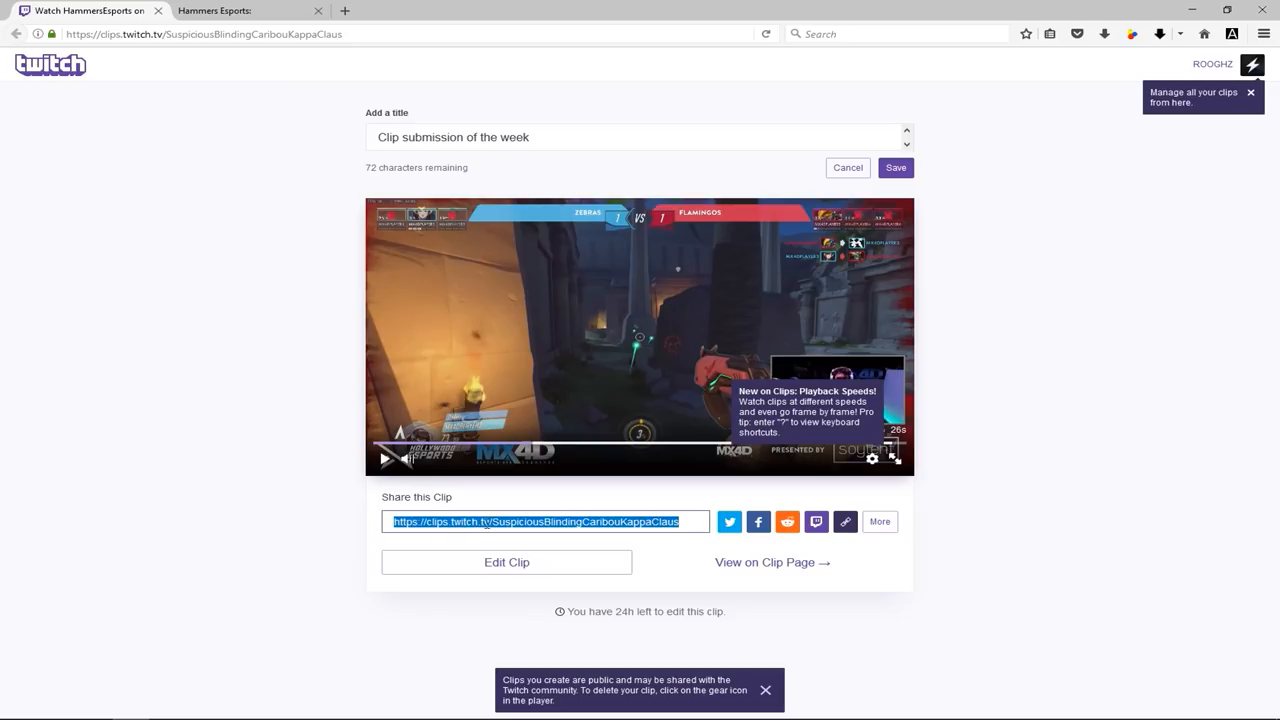